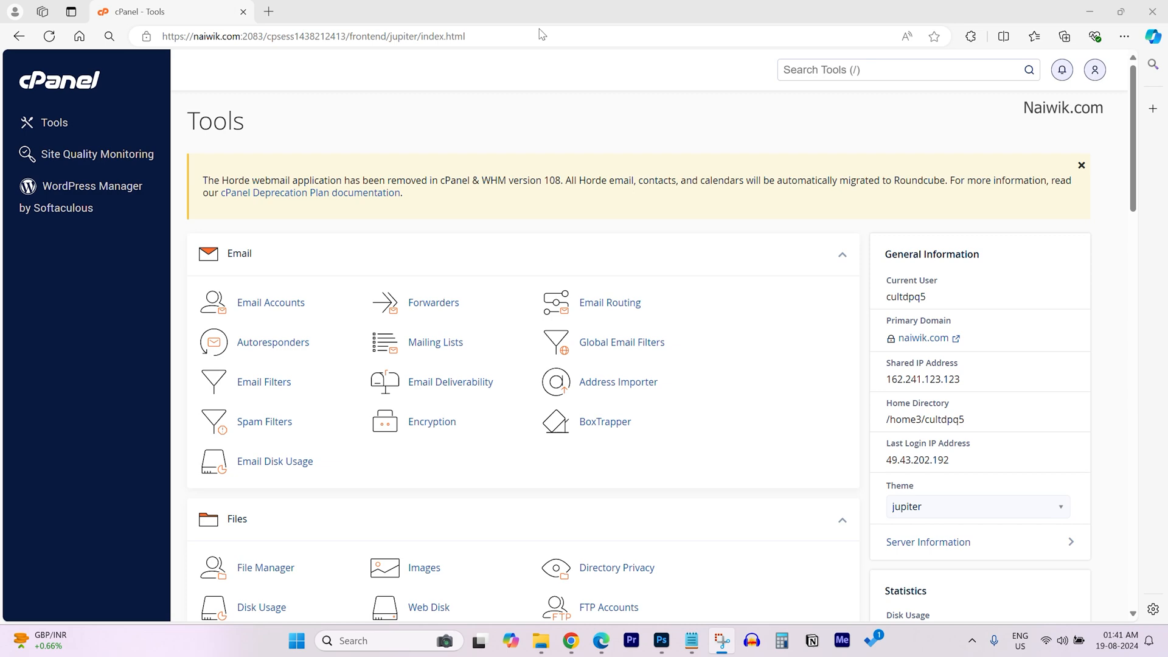
mouse_move(470, 161)
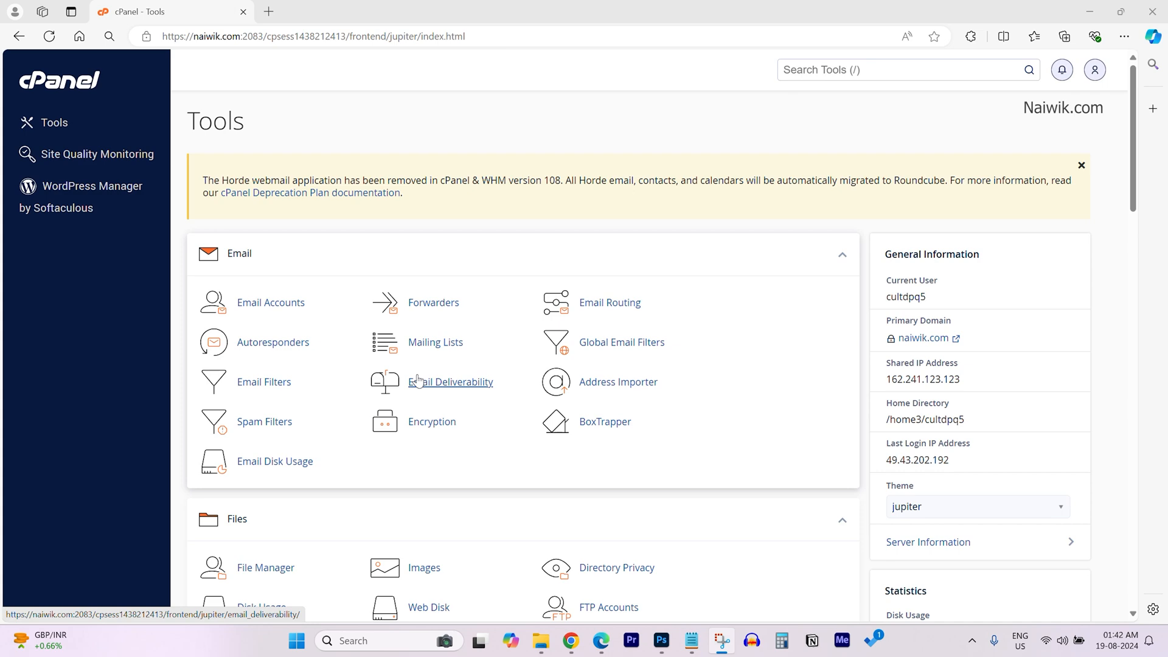
- Go to the Domains page from the Domains section of cPanel Tools
scroll("down", 3)
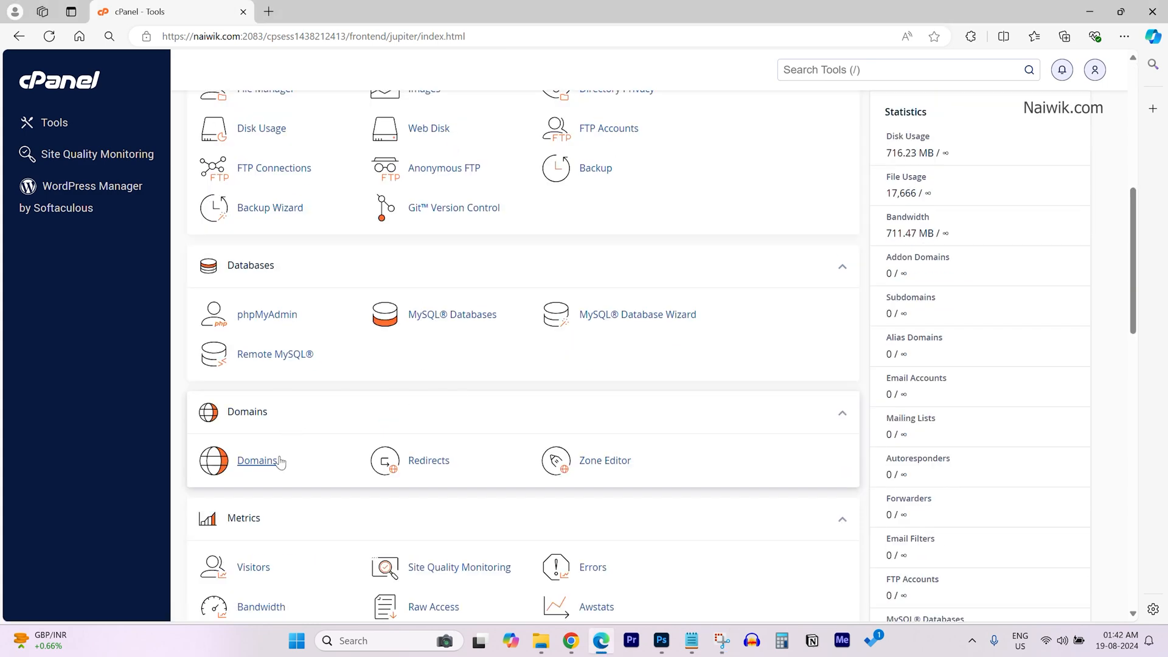
left_click(258, 460)
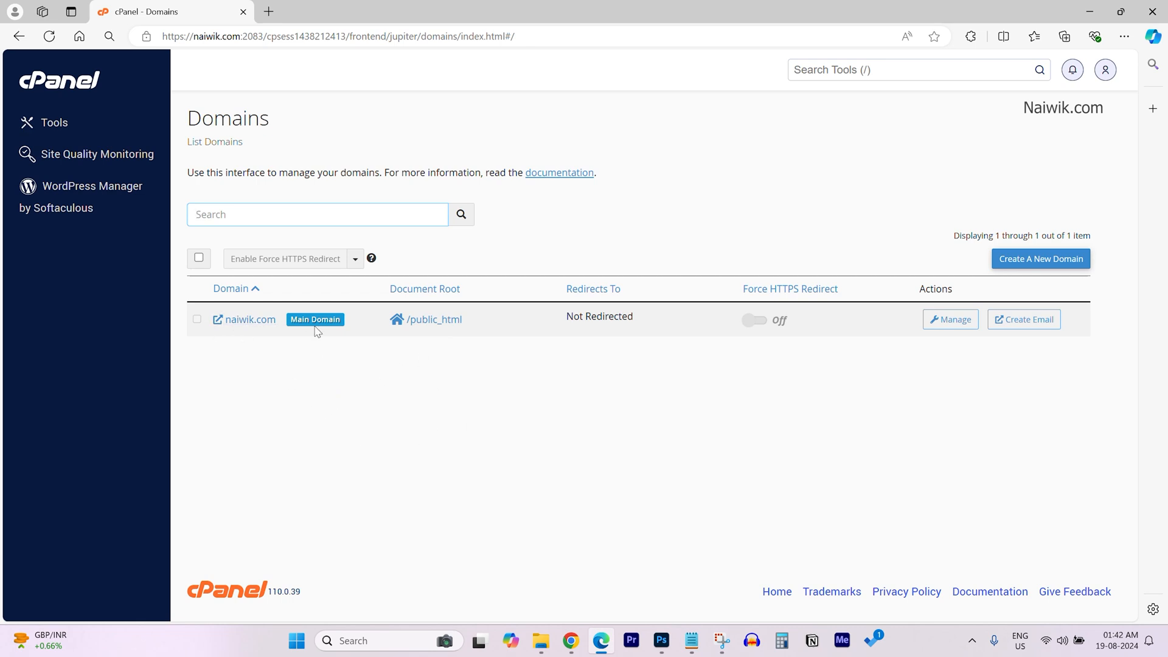
mouse_move(978, 308)
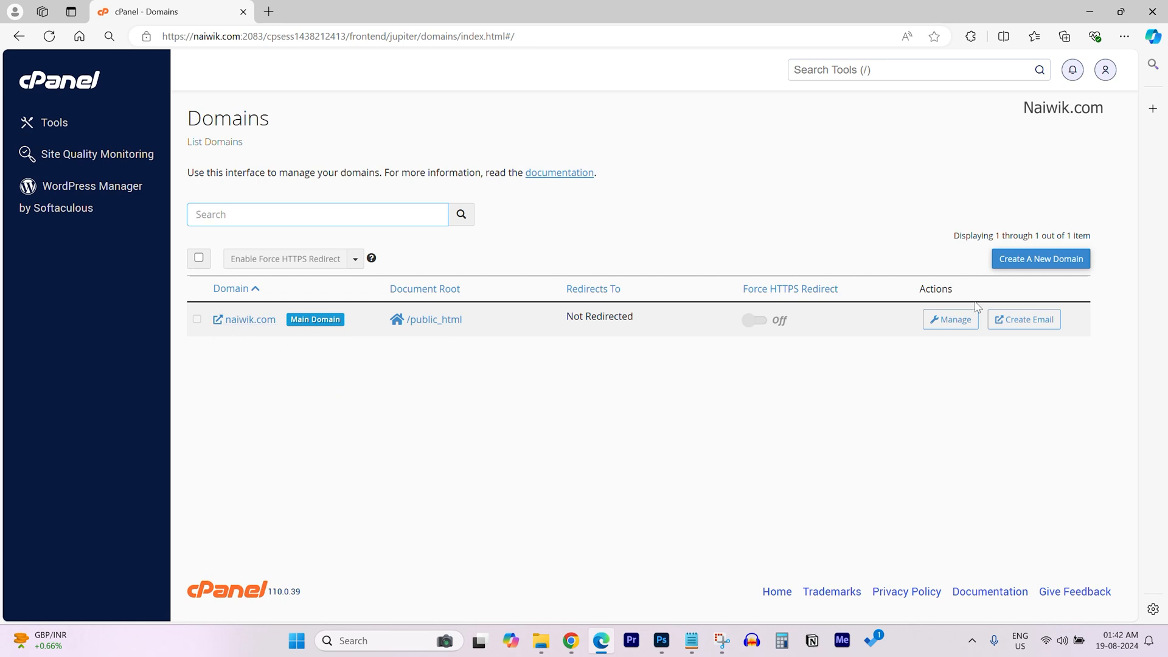
- Create addon domain cultdeals.com with subdomain trimmed to cultdeals and submit it
left_click(1040, 258)
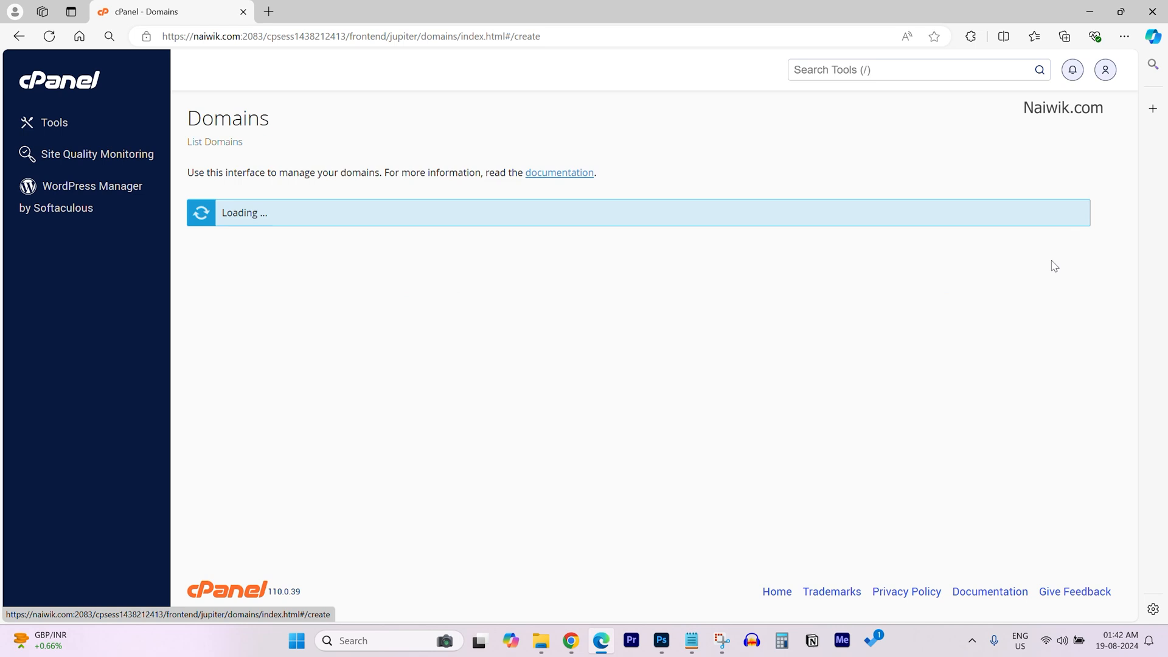
type("cultdeals.com")
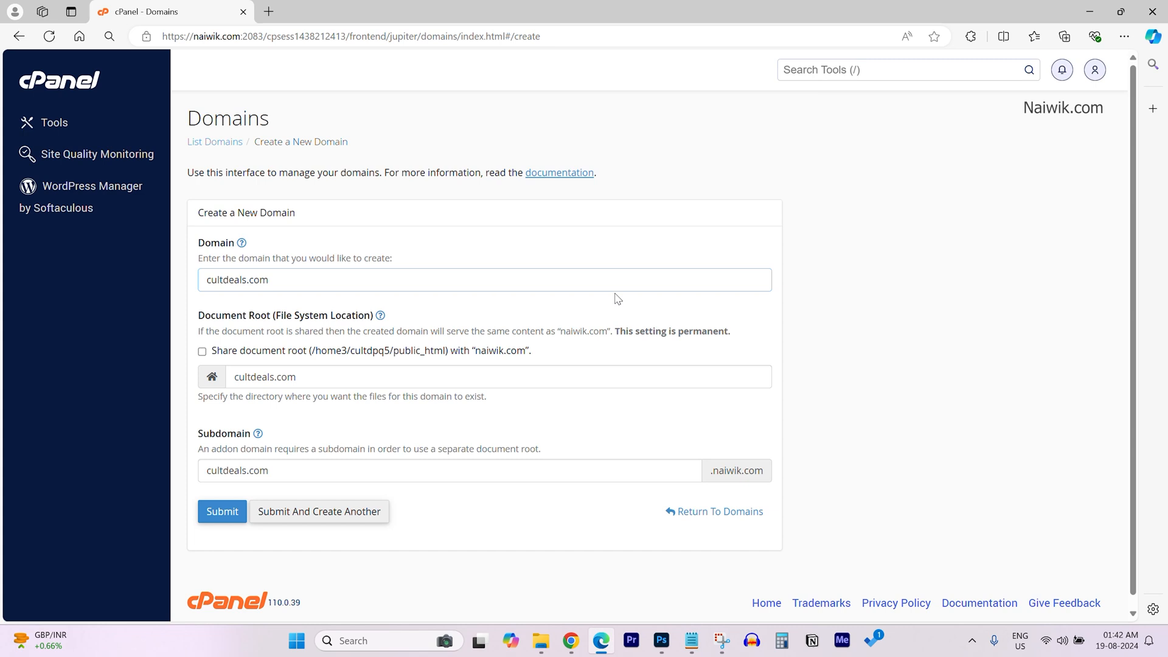
mouse_move(263, 446)
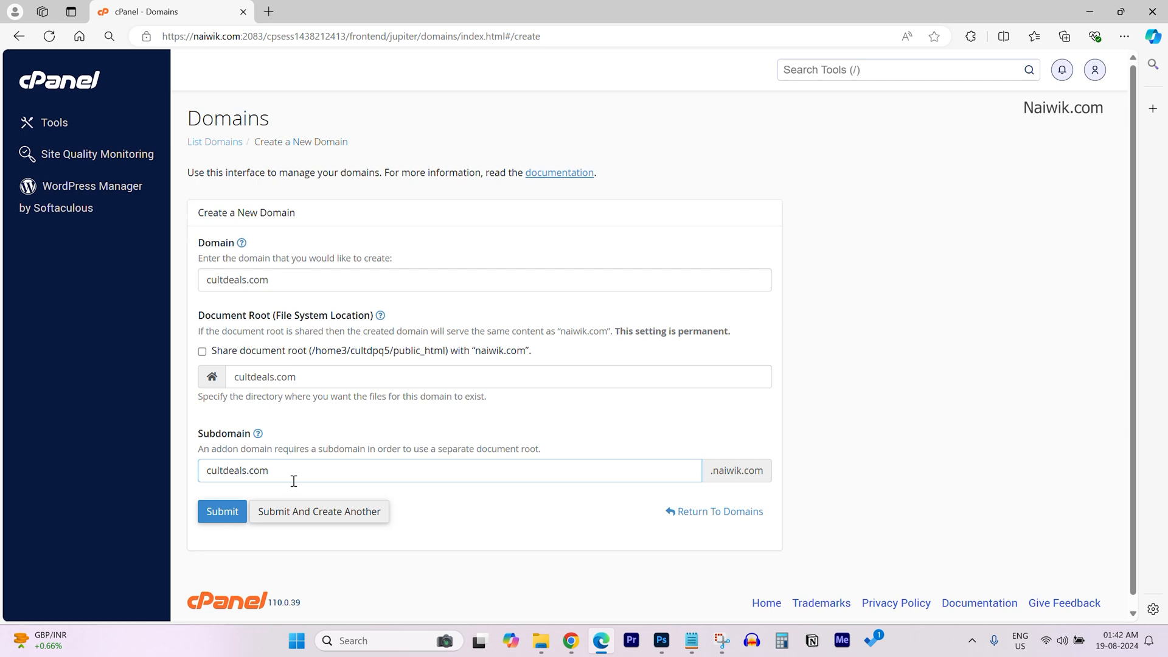
key("Backspace")
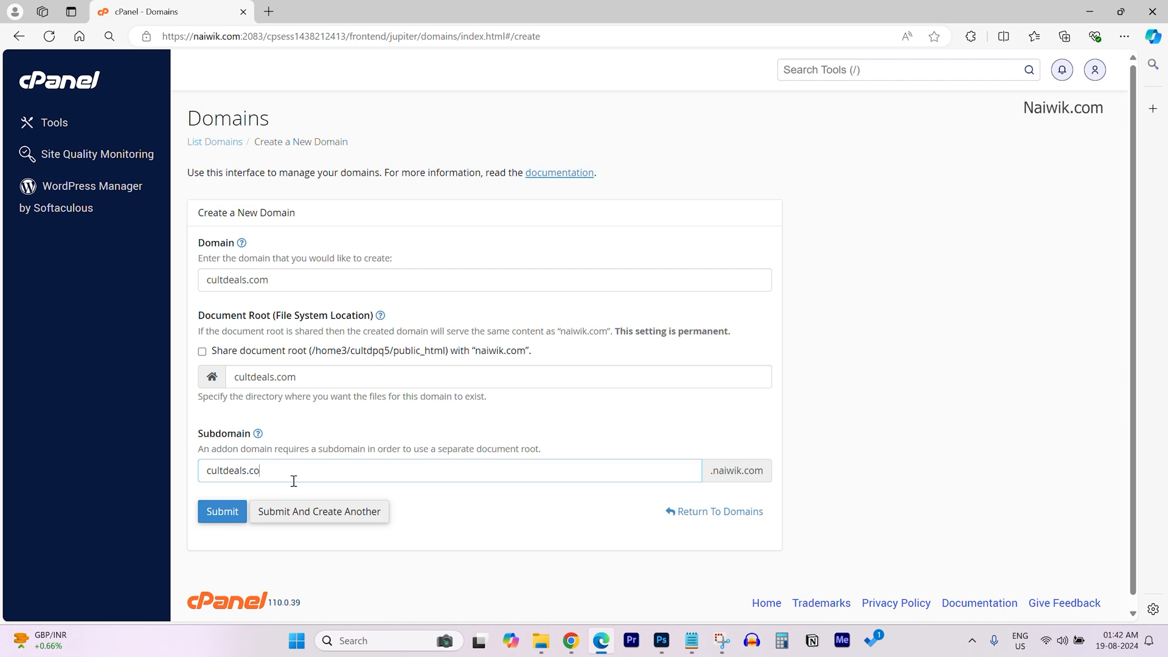
key("Backspace")
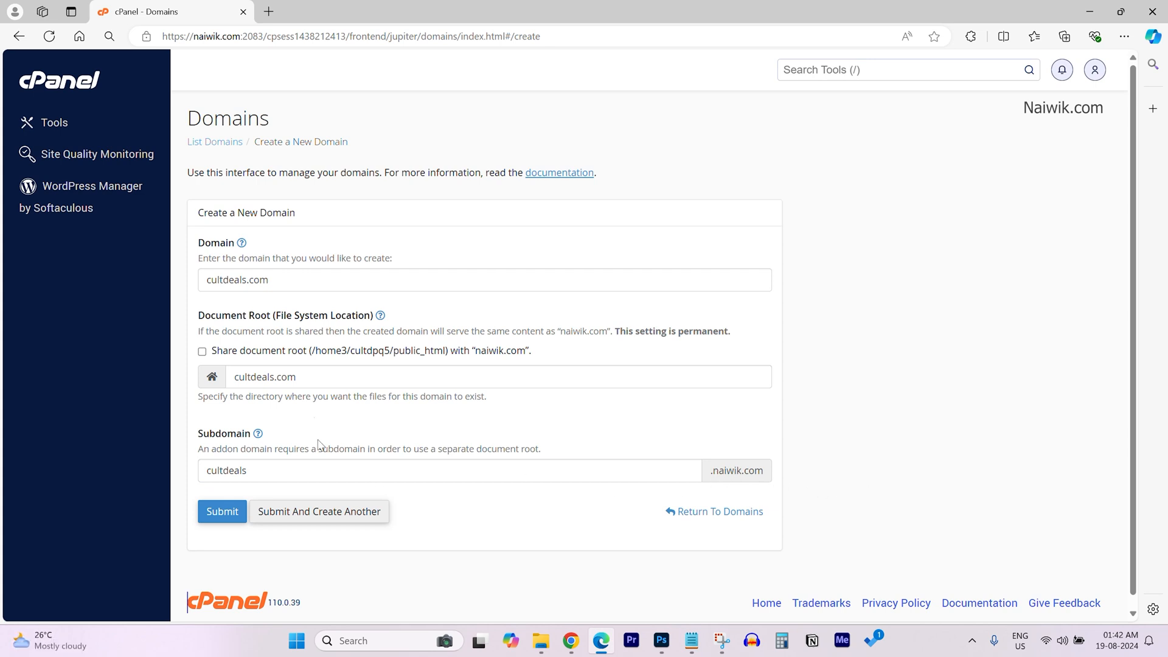
left_click(221, 512)
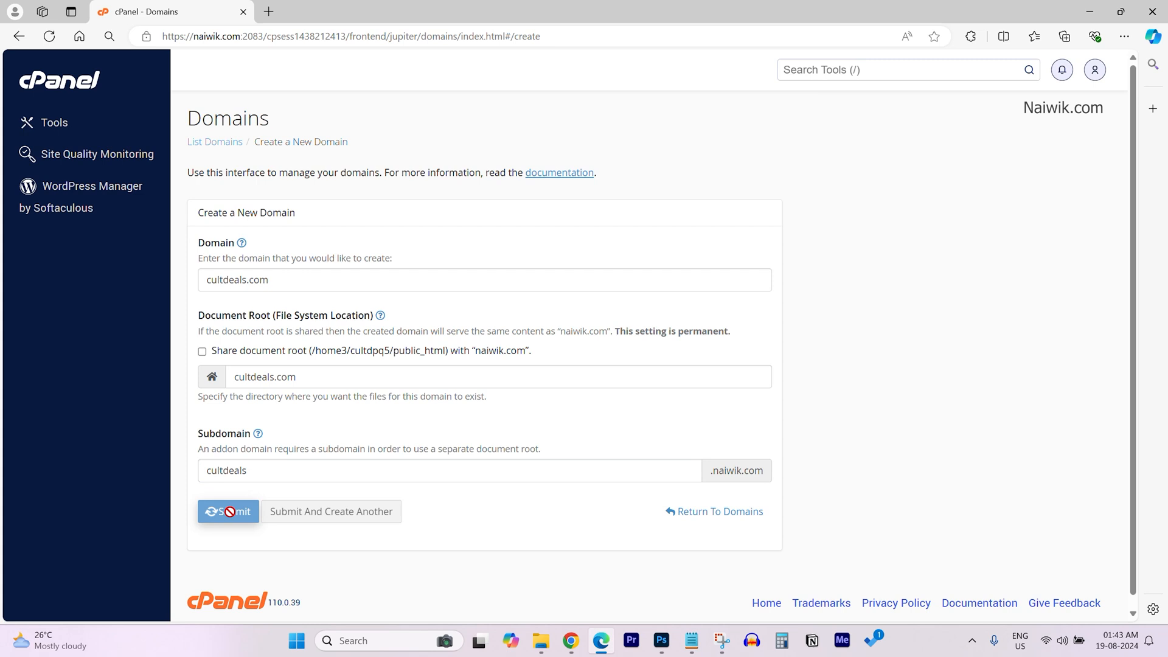
- Confirm the Domains list now shows cultdeals.com with root /cultdeals.com and a success message
left_click(227, 510)
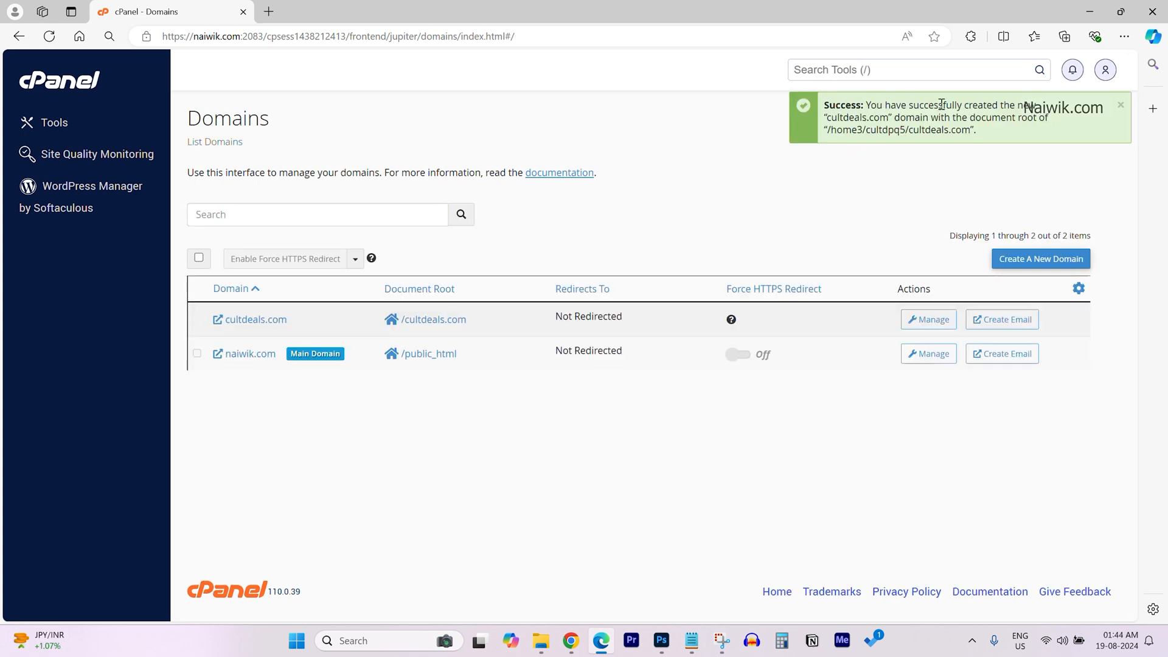
mouse_move(996, 148)
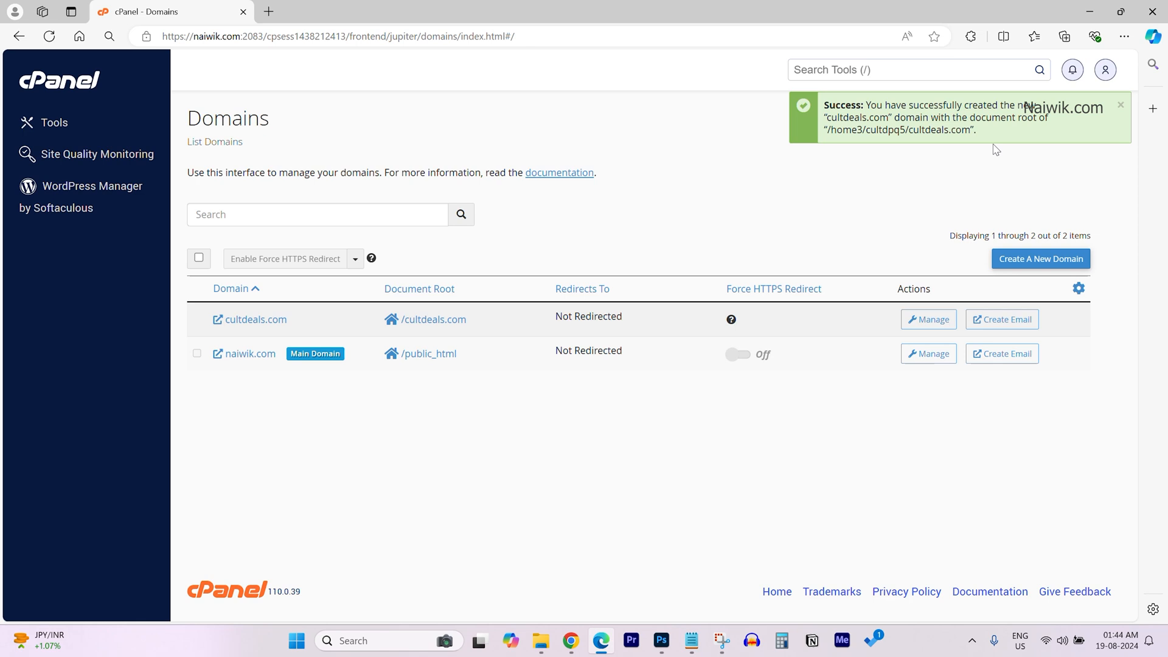
mouse_move(957, 219)
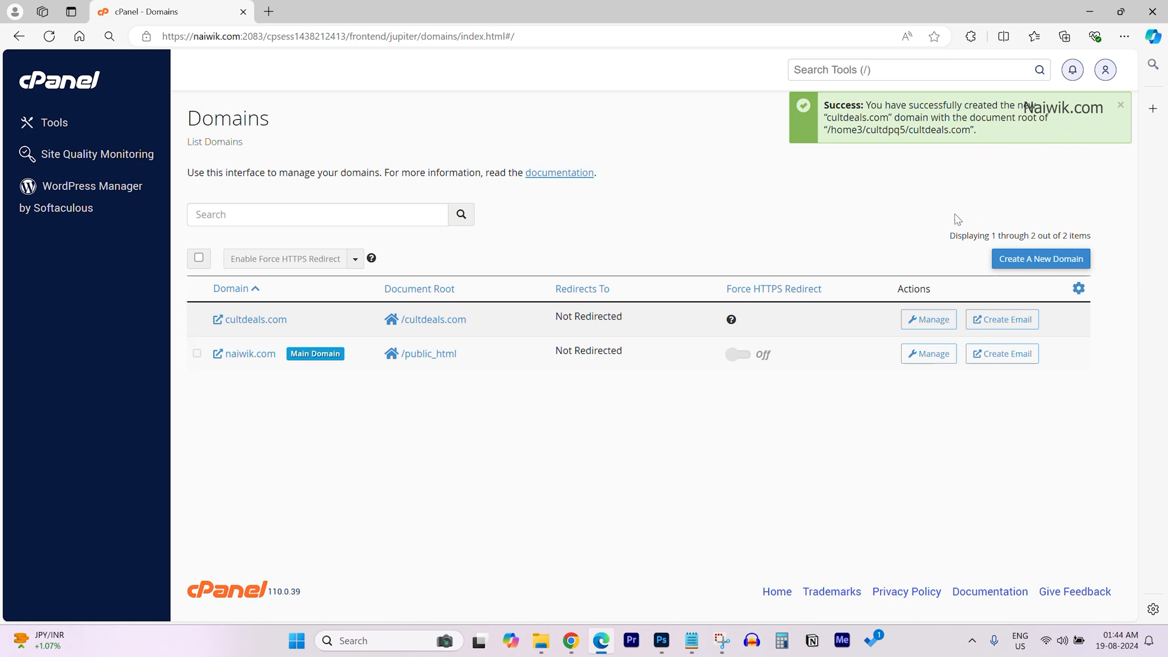
mouse_move(936, 219)
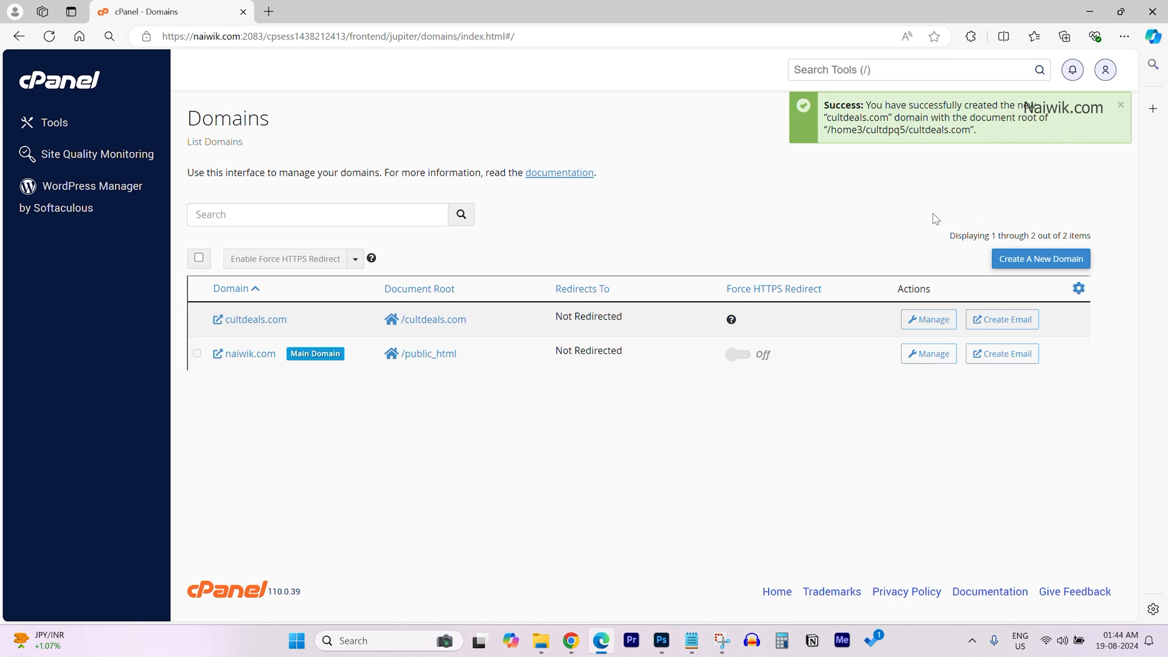